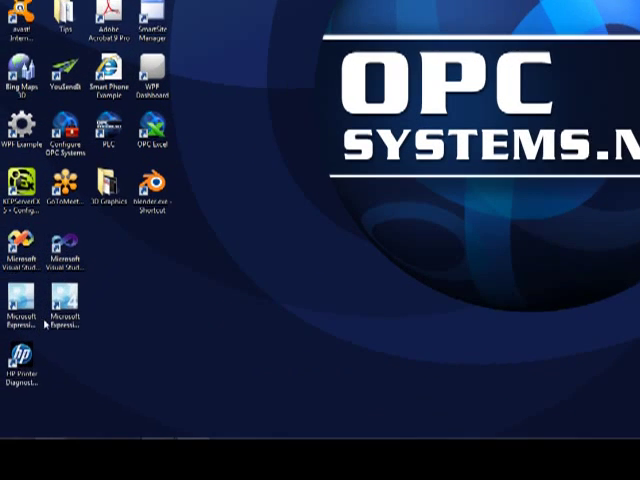
Expand the OPC Systems.NET folder under All Programs in the Start menu.
click(20, 438)
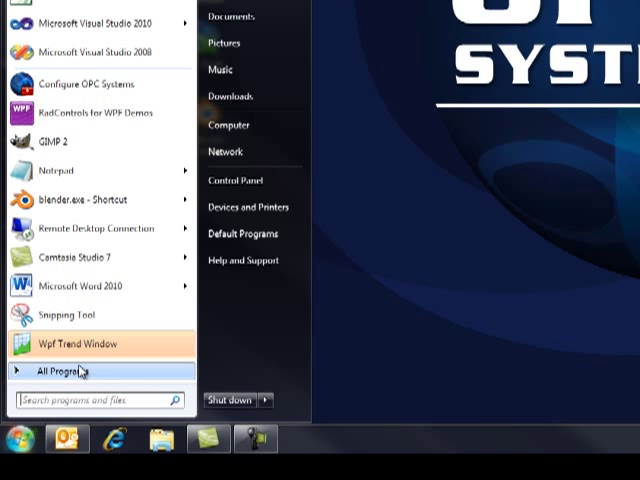
click(63, 371)
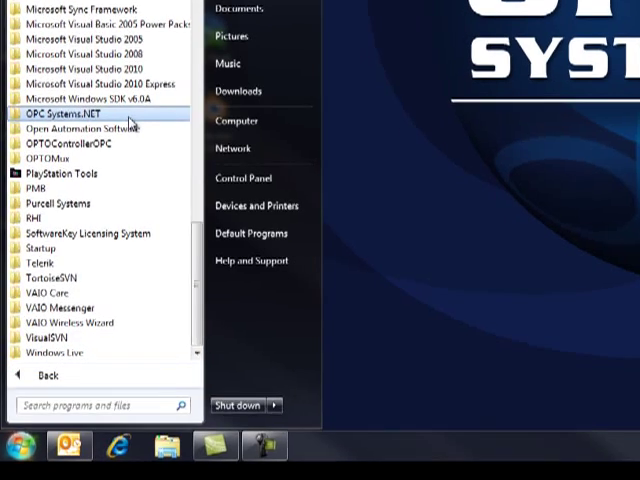
click(71, 117)
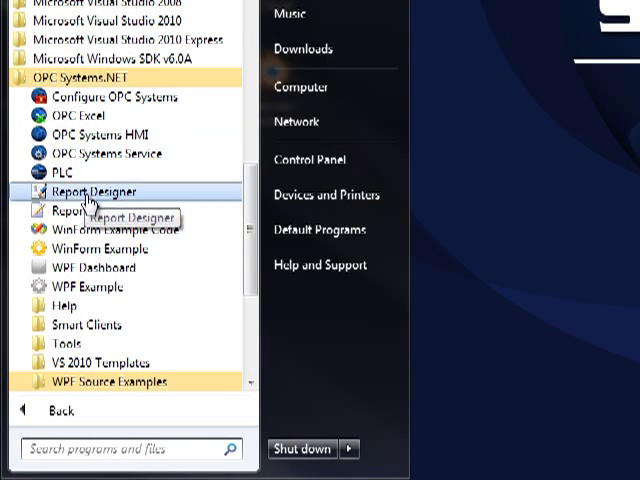
mouse_move(110, 373)
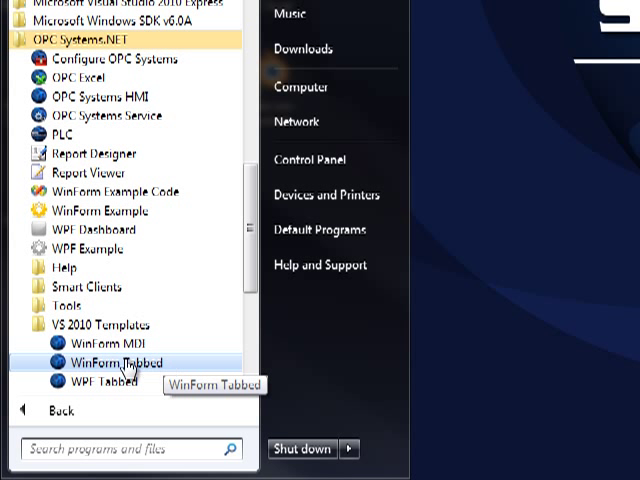
mouse_move(95, 381)
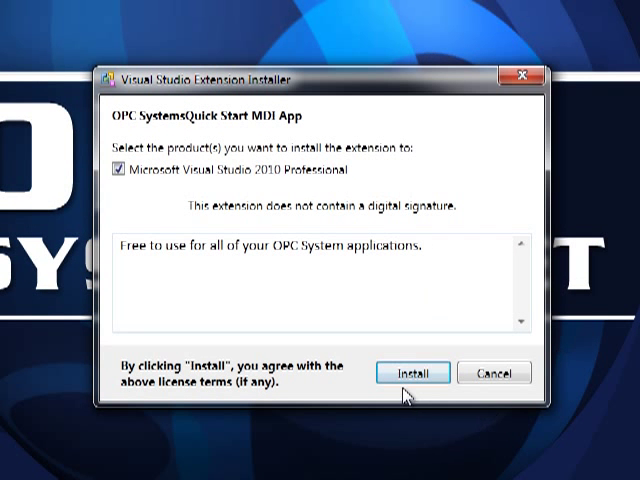
Install the OPC Systems Quick Start extension into Visual Studio 2010 and dismiss the completion notice.
click(412, 372)
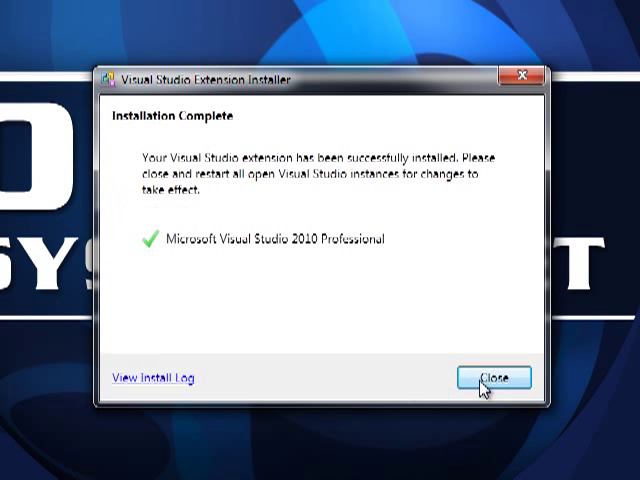
click(497, 377)
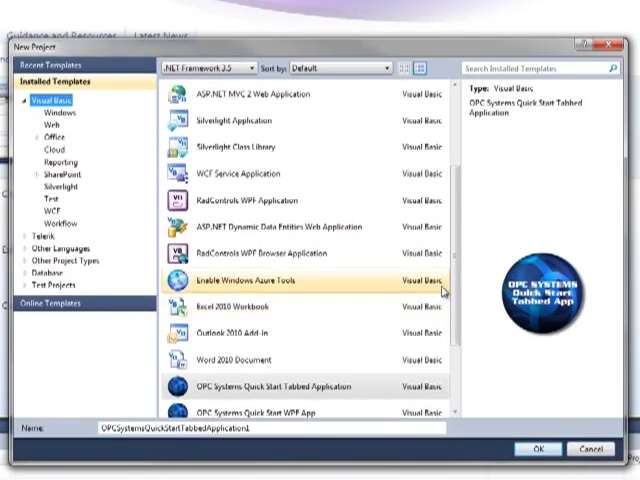
Create OPCSystemsQuickStartTabbedApplication1 from the OPC Systems Quick Start Tabbed Application template.
click(260, 386)
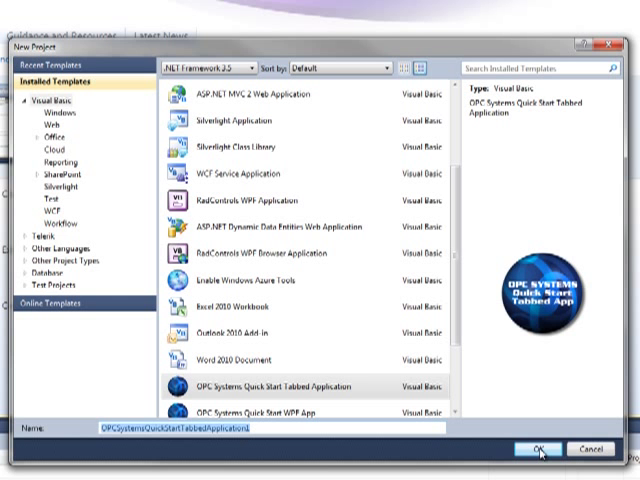
click(532, 446)
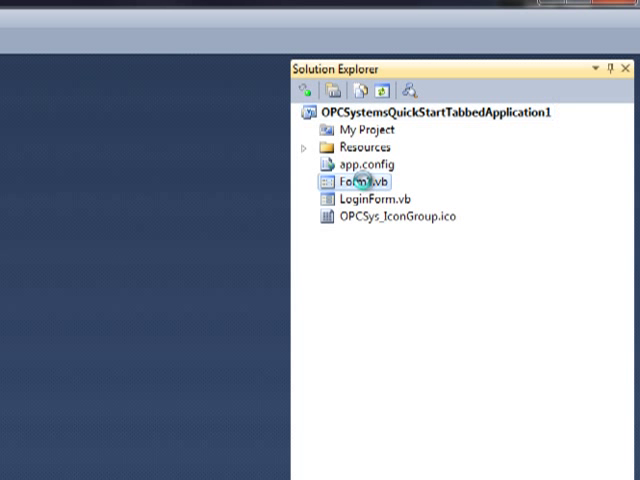
Open Form1.vb in the designer and review Page 3, Page 4, Trend, Alarm, then Page 1.
double_click(352, 181)
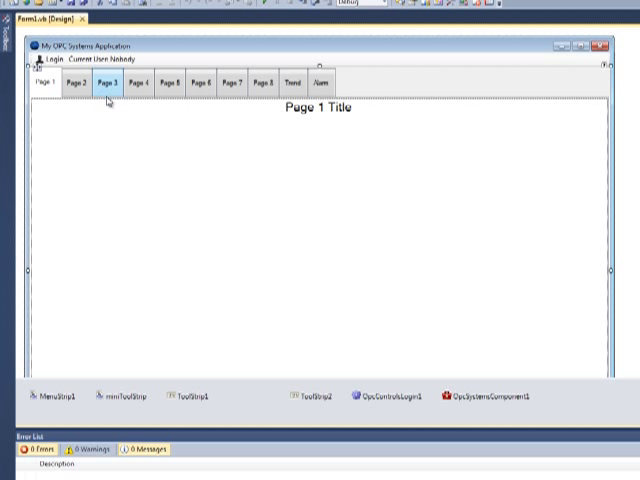
click(108, 83)
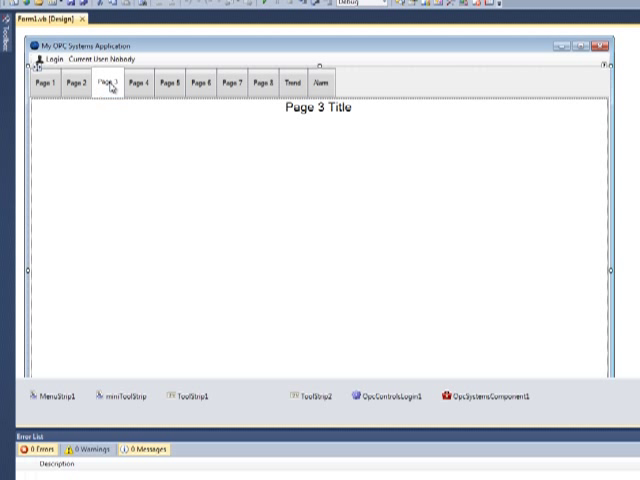
click(141, 82)
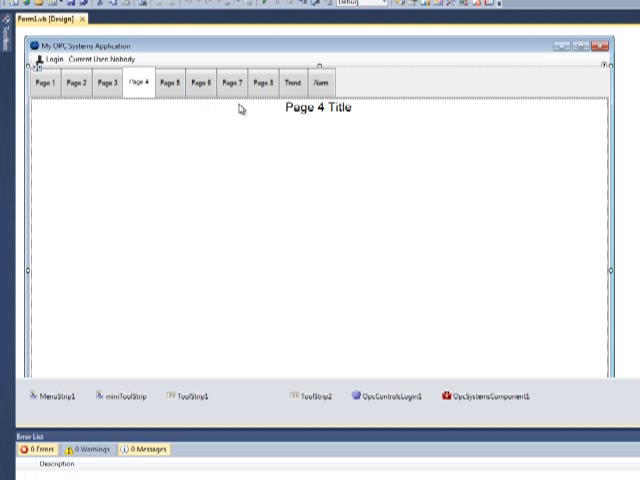
click(291, 82)
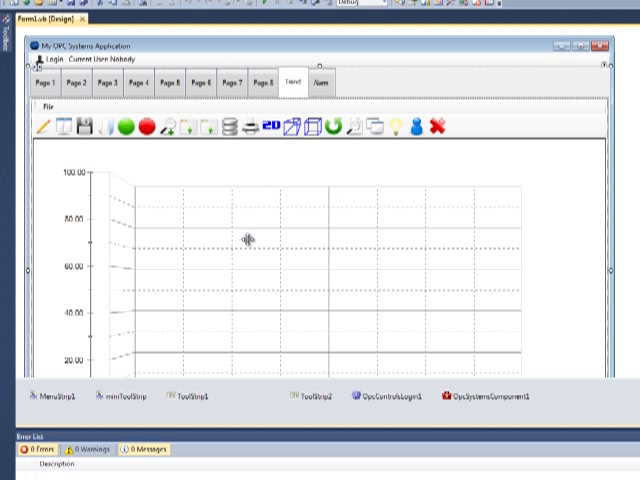
click(320, 83)
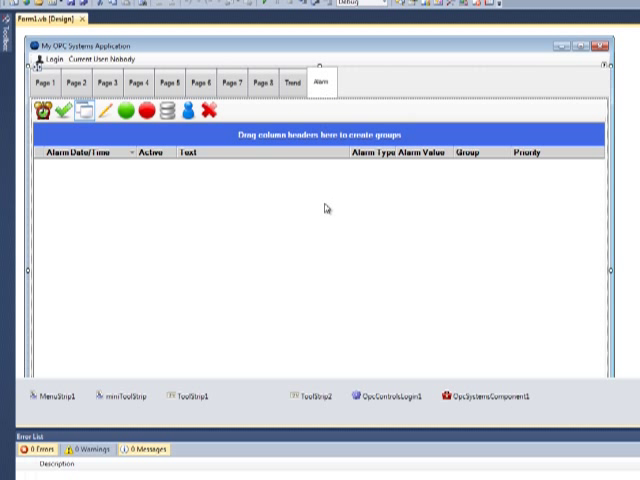
mouse_move(326, 203)
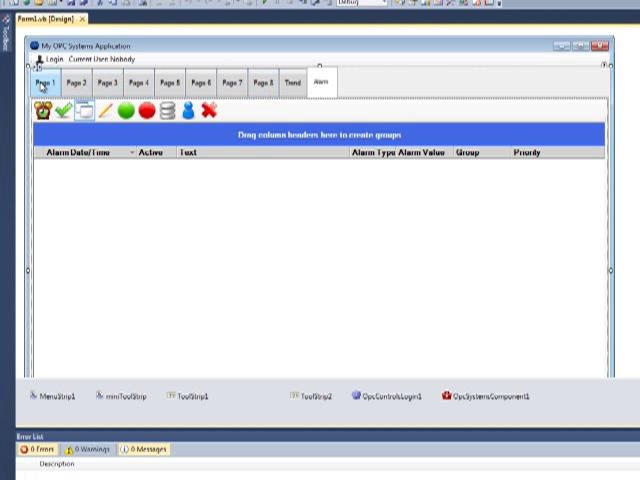
click(50, 81)
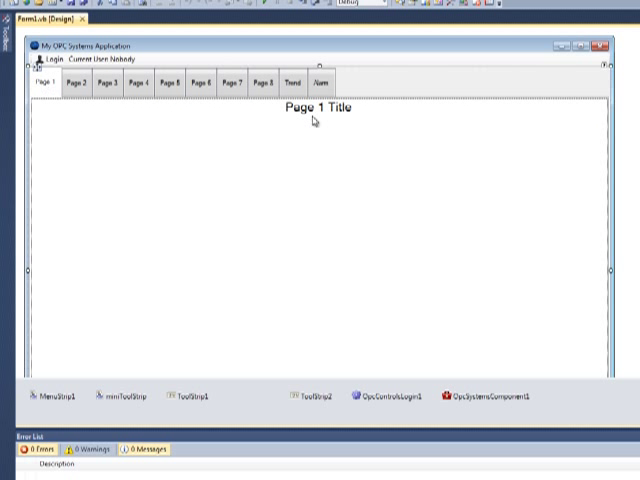
mouse_move(313, 120)
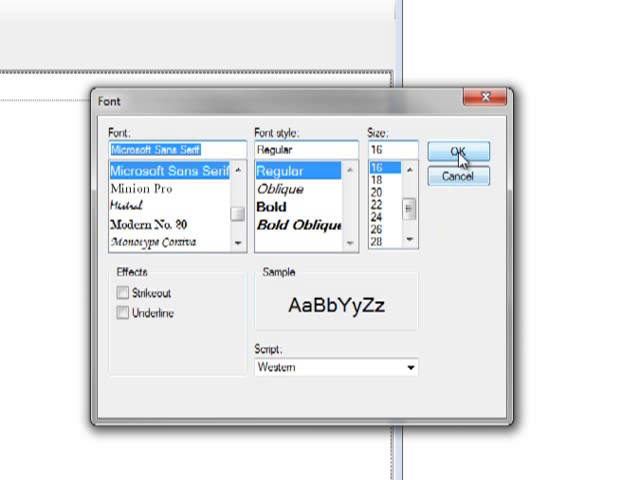
Apply the 16-point font to the Page 1 title and show its ForeColor choices.
click(456, 151)
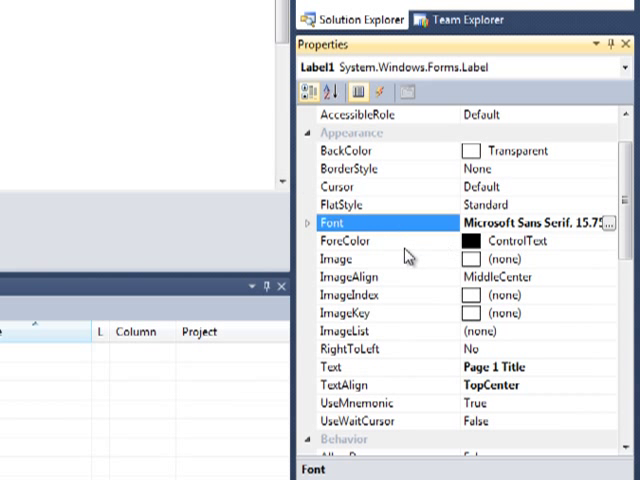
click(345, 240)
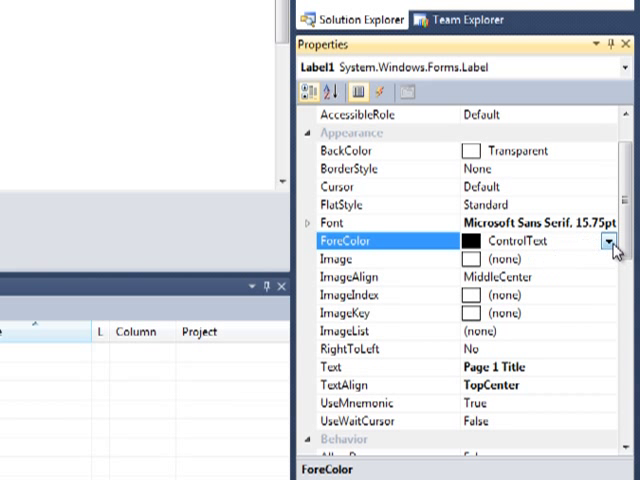
click(614, 240)
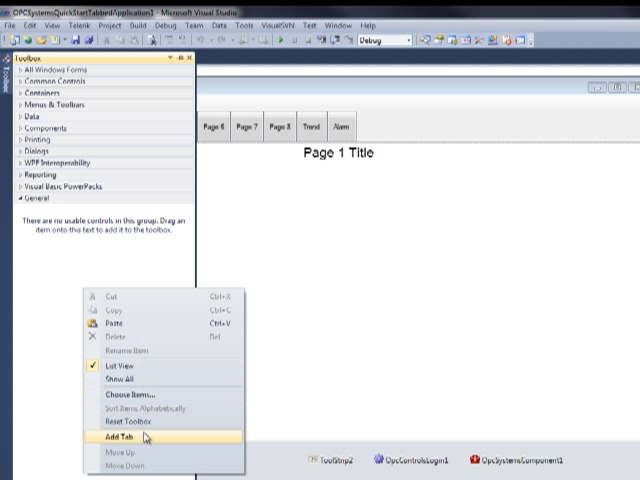
Add an 'Opc Systems' Toolbox tab and open Choose Toolbox Items for it.
click(118, 437)
text(Opc Systems)
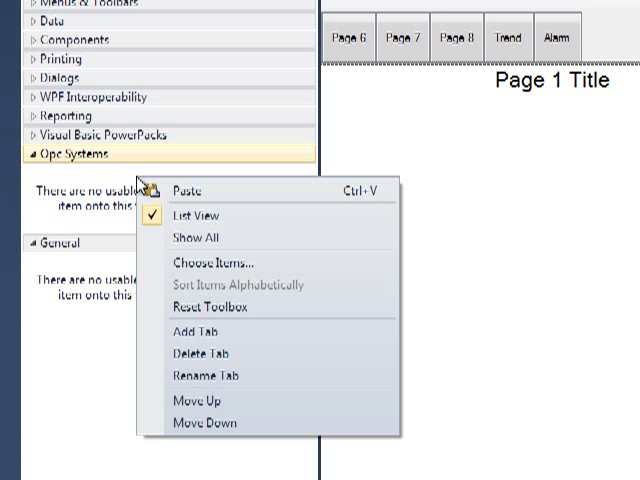
mouse_move(207, 333)
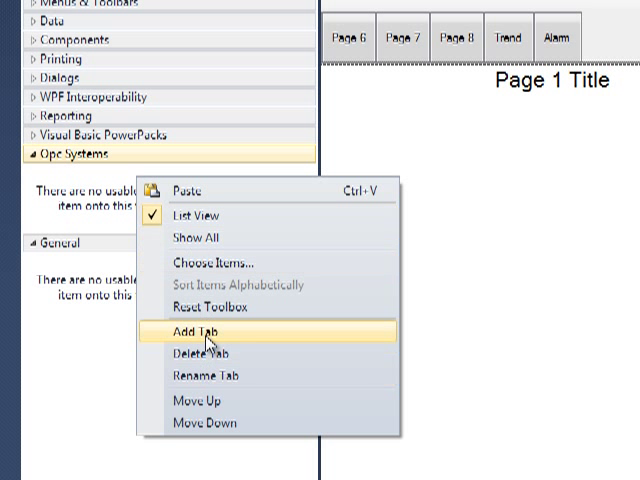
click(198, 333)
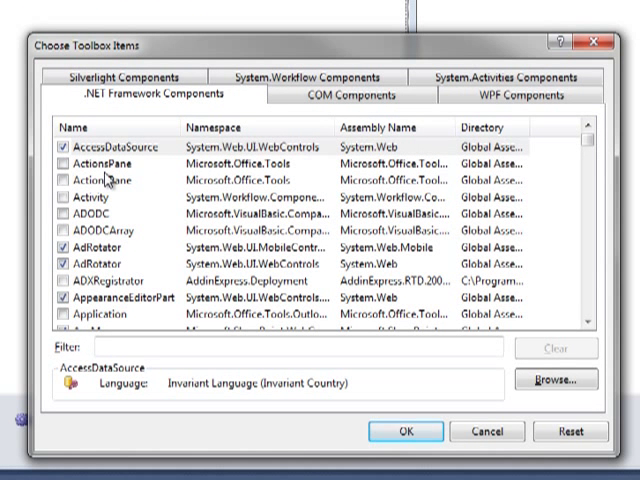
mouse_move(112, 80)
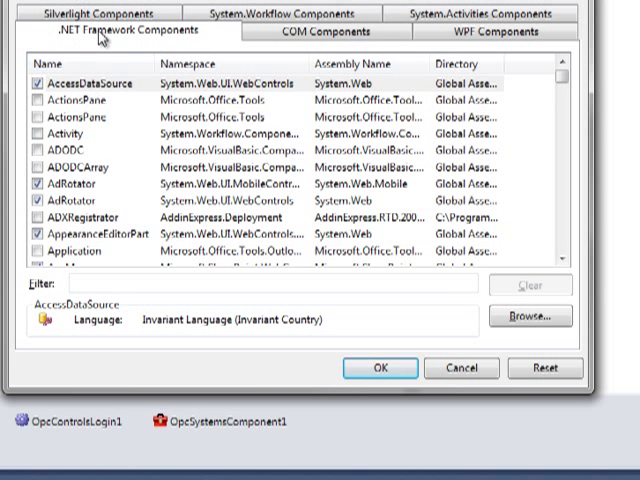
mouse_move(540, 99)
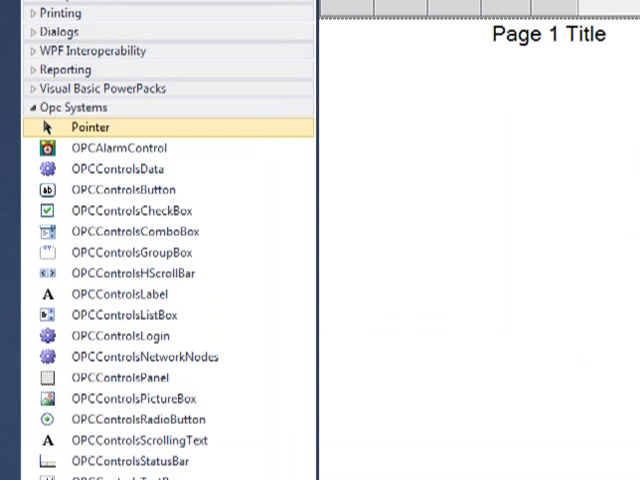
mouse_move(135, 190)
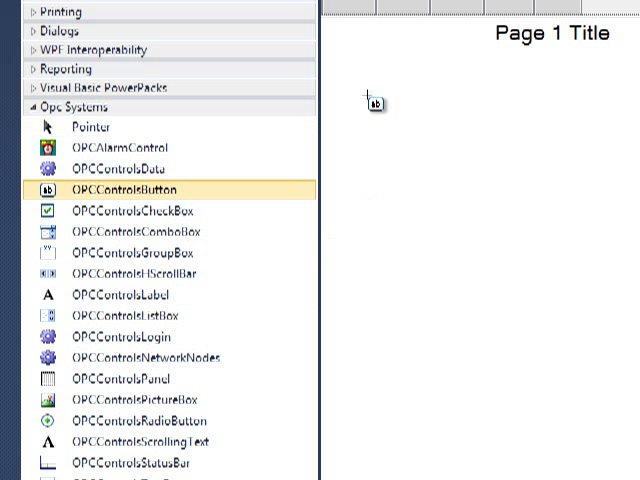
Place OpcControlsButton1 at Page 1's upper-left corner and select it.
drag(375, 102, 415, 90)
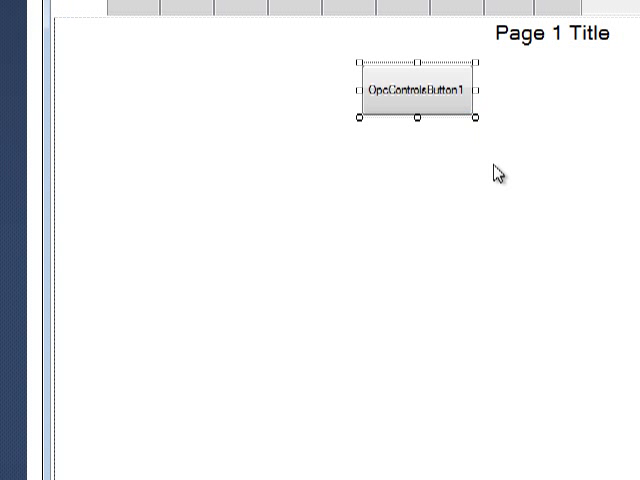
drag(415, 88, 123, 88)
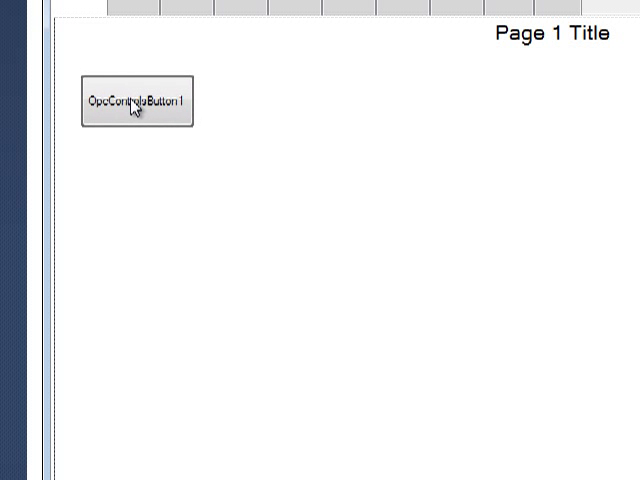
click(134, 100)
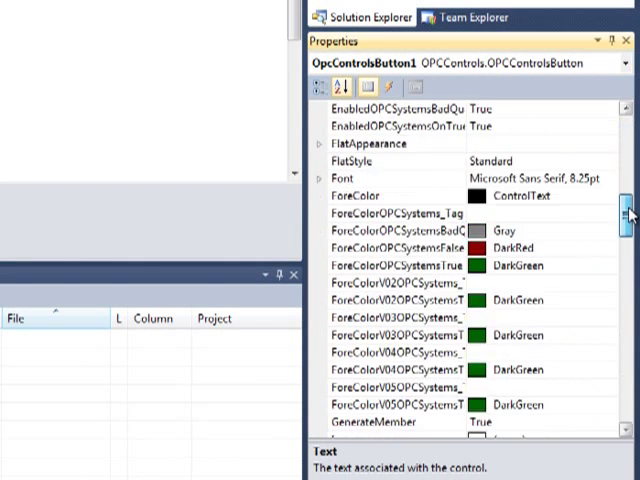
Set the button's Text to 'Pump' with a 15.75pt bold Microsoft Sans Serif font.
scroll(down, 3)
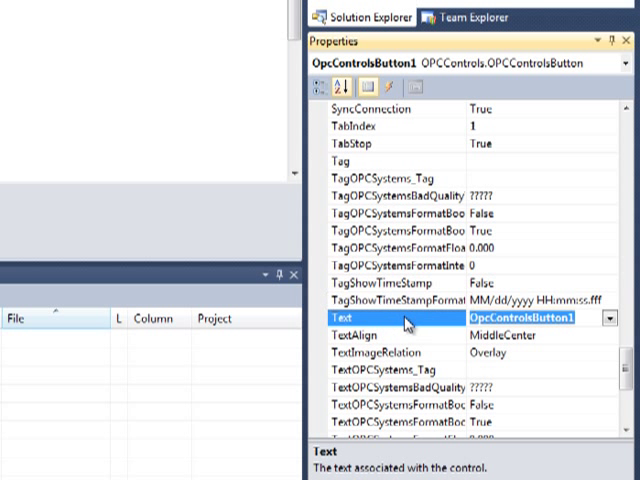
text(Pum)
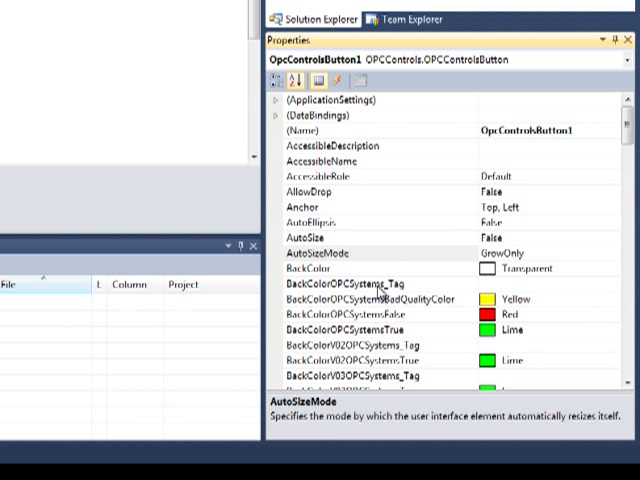
click(360, 286)
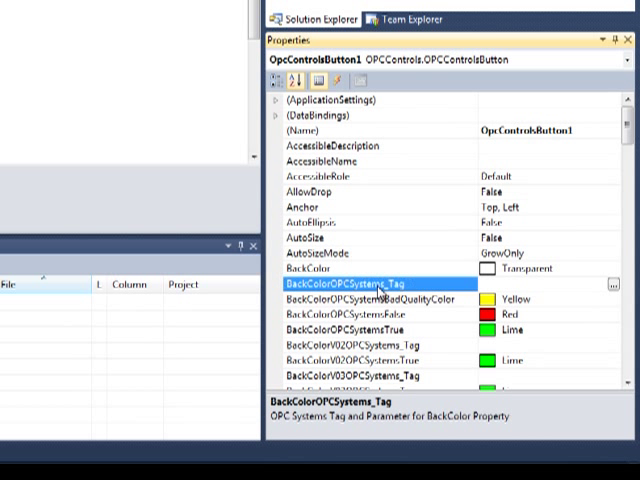
scroll(down, 3)
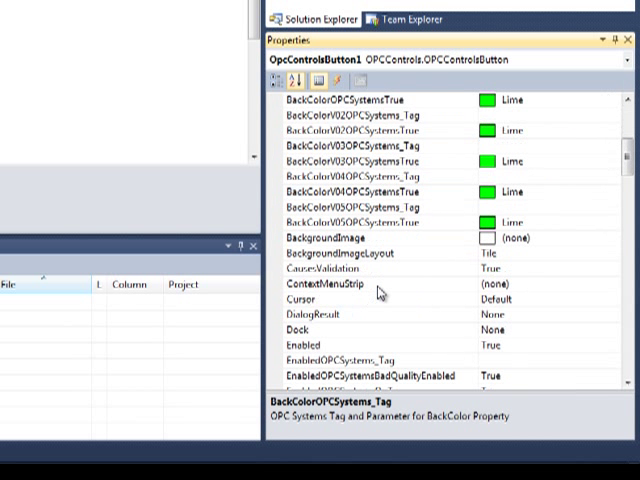
scroll(down, 3)
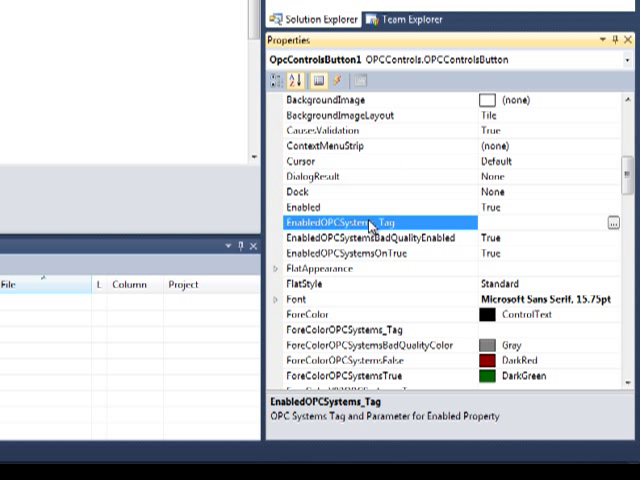
scroll(down, 3)
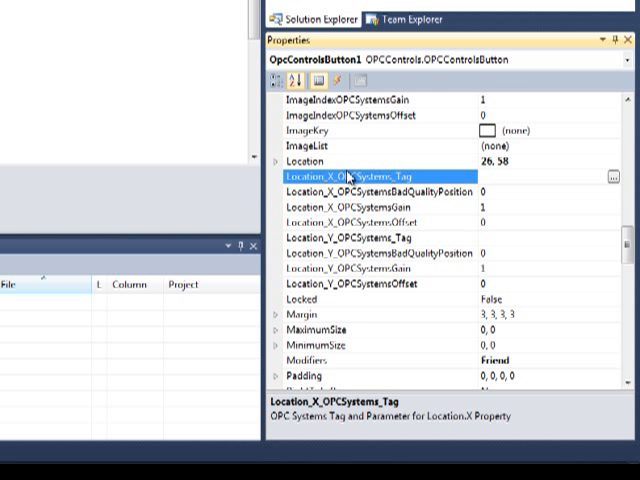
scroll(down, 3)
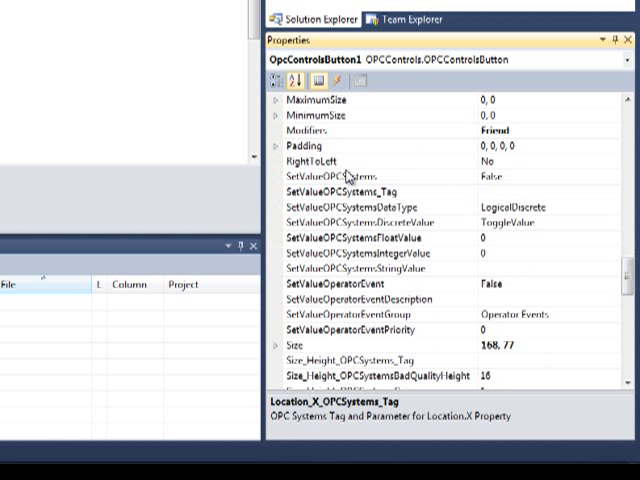
click(330, 175)
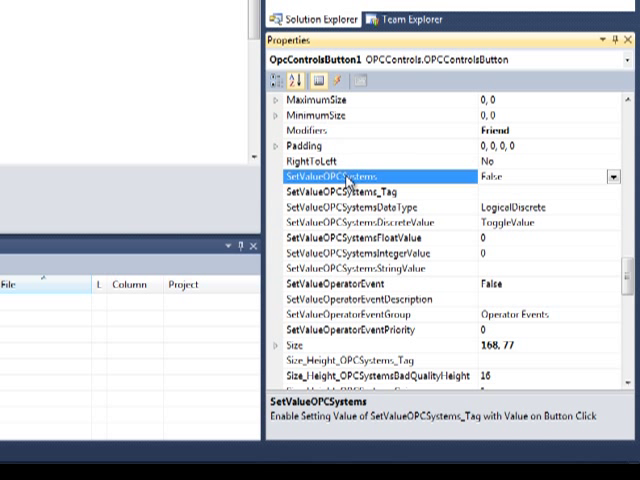
scroll(down, 3)
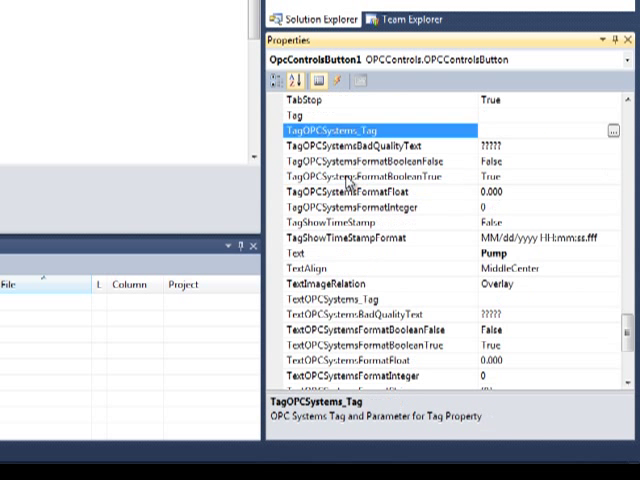
scroll(down, 3)
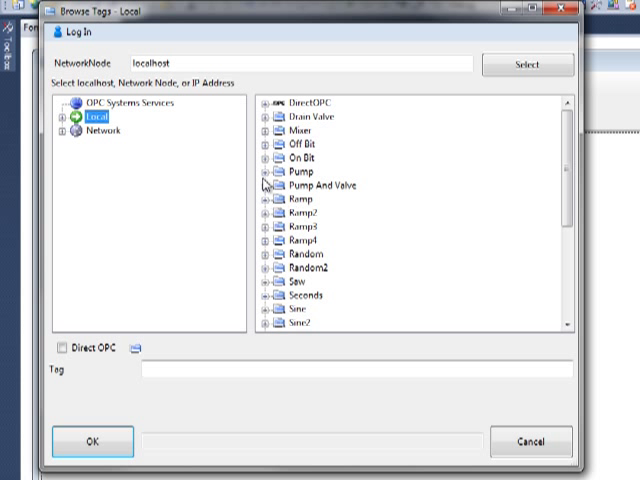
Set BackColorOPCSystems_Tag to Pump.Value and check the Yellow, Red and Lime state colours.
click(273, 172)
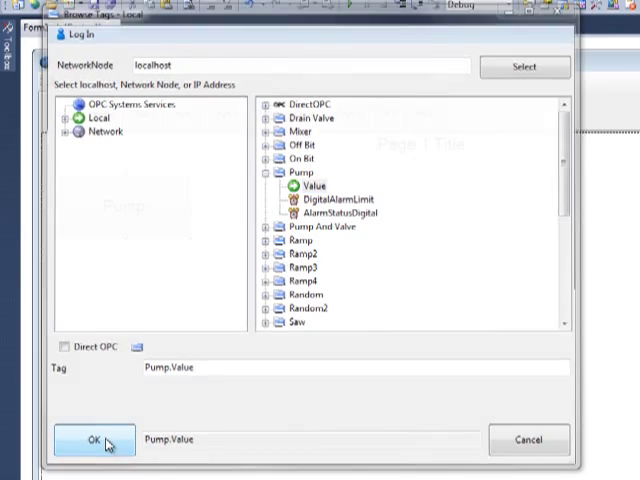
click(91, 440)
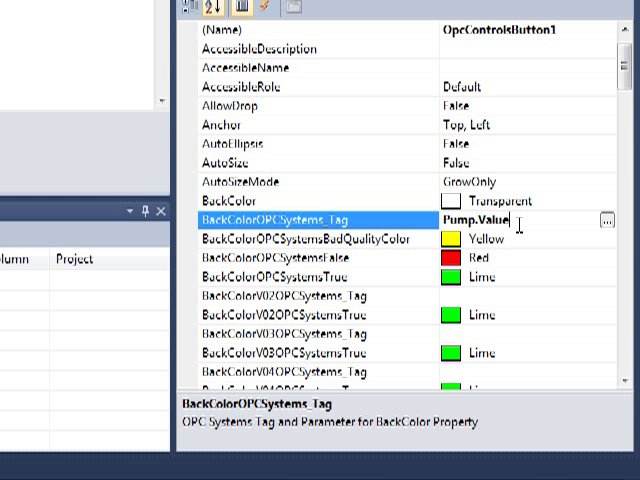
click(290, 238)
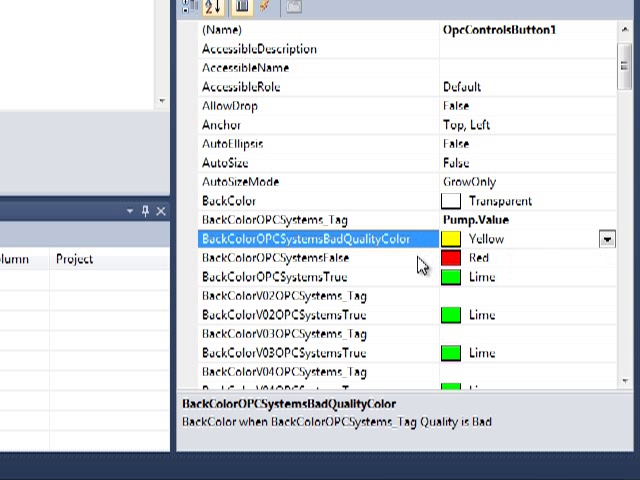
click(300, 257)
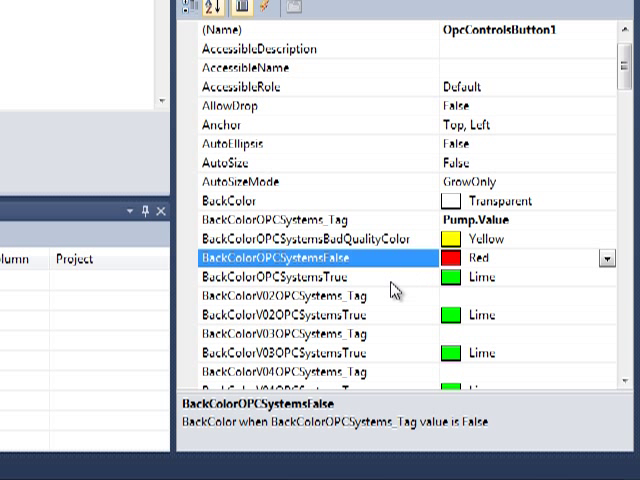
click(300, 277)
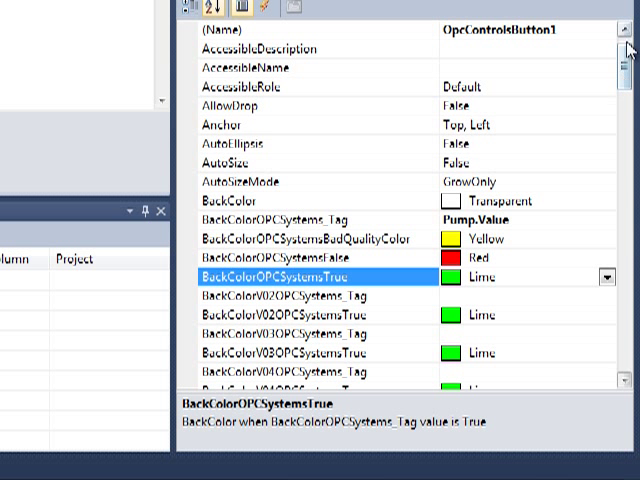
scroll(down, 3)
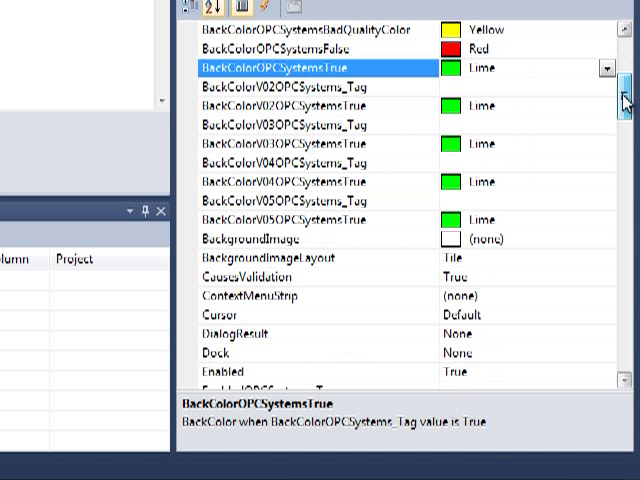
Enable SetValueOPCSystems and set SetValueOPCSystems_Tag to Local > Pump > Value.
scroll(down, 3)
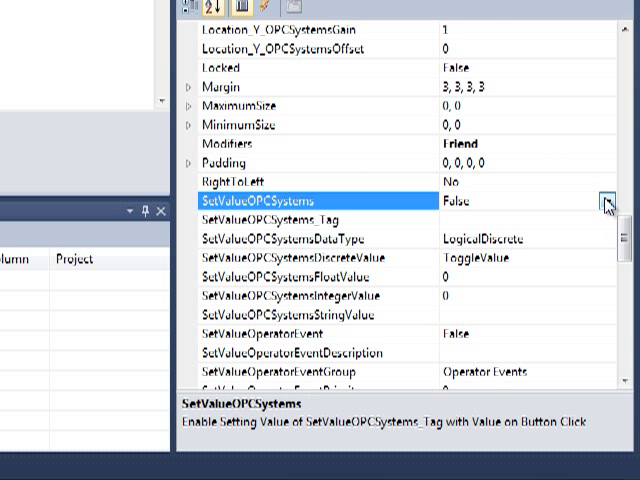
click(606, 202)
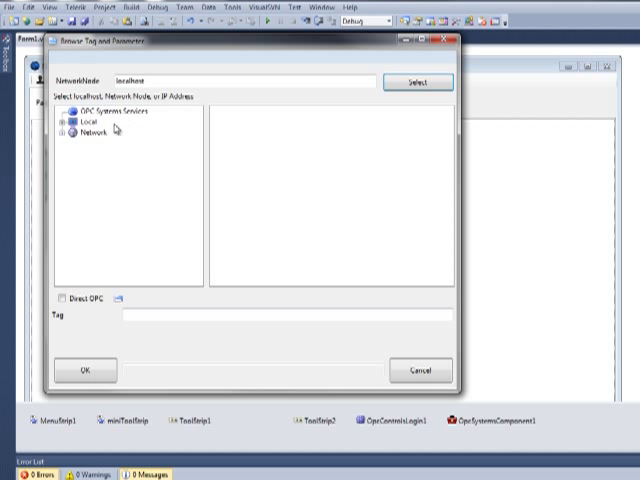
click(85, 121)
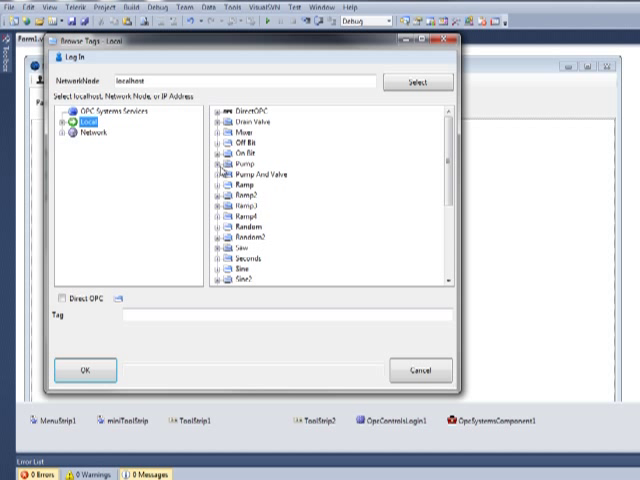
click(218, 164)
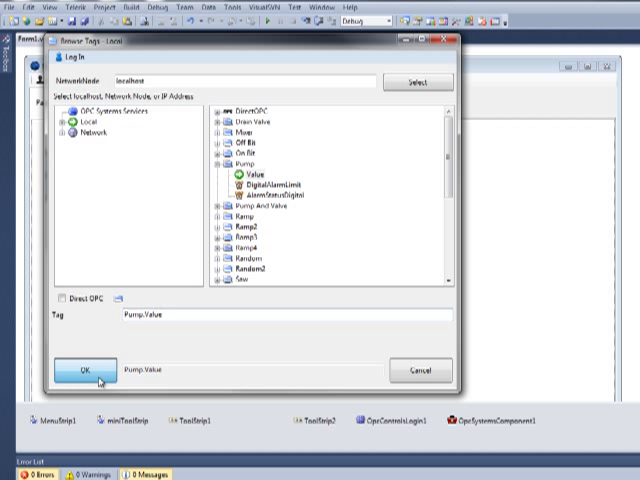
click(84, 369)
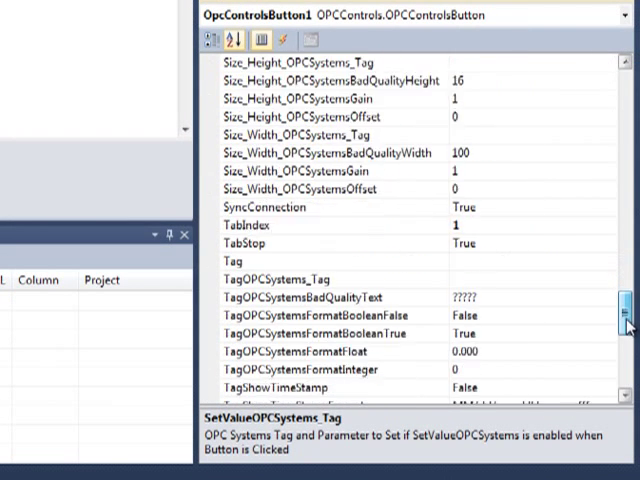
Set the Pump button's Boolean text formats to 'Pump is Off' and 'Pump is On'.
scroll(down, 3)
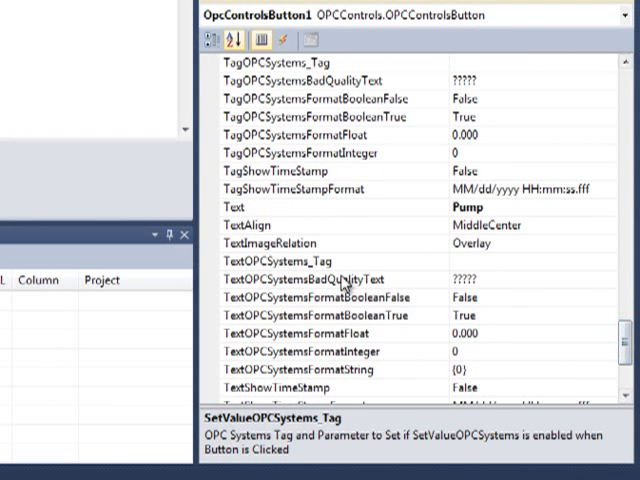
click(290, 260)
text(Pump.Value)
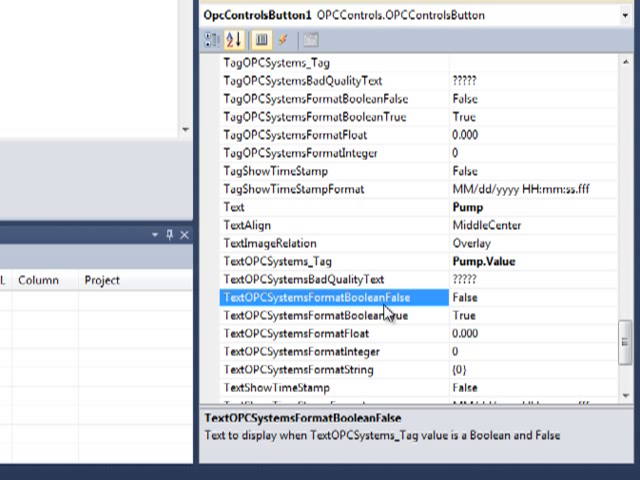
mouse_move(375, 297)
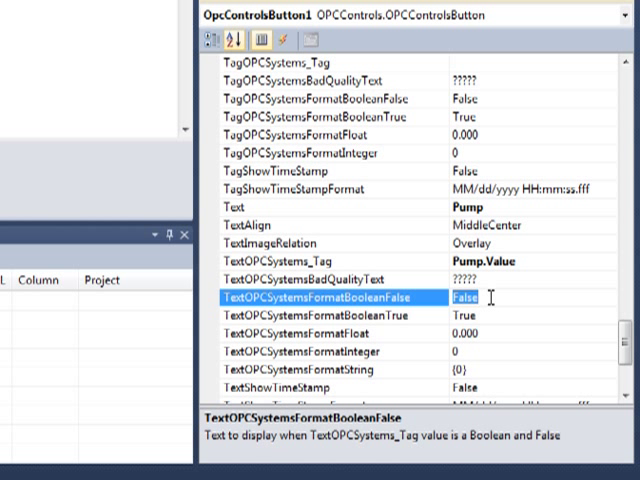
text(Pump is Off)
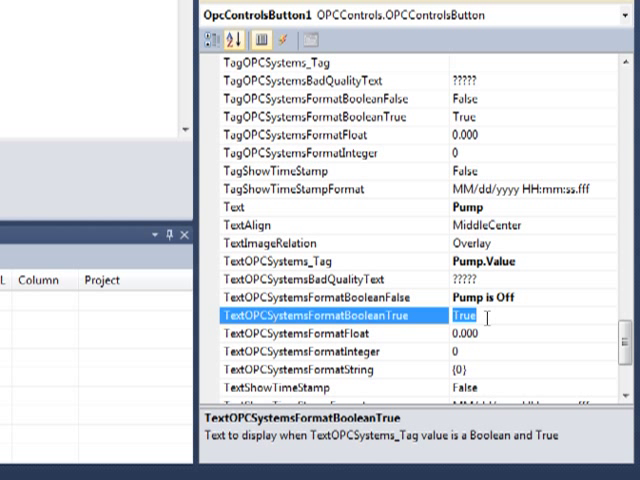
text(Pump is On)
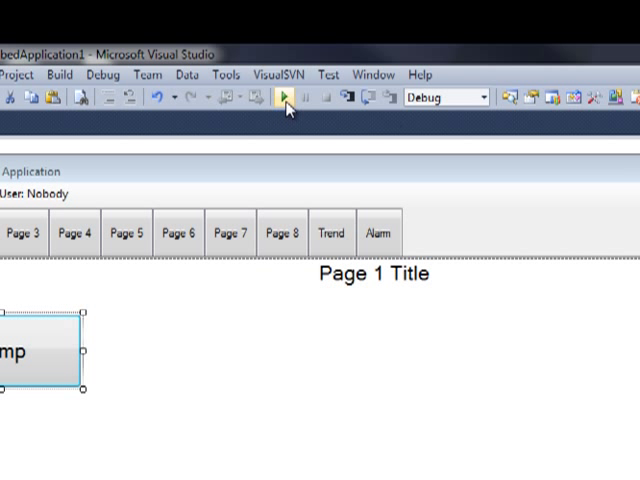
Run the app and toggle the Pump button until it shows green 'Pump is On'.
click(287, 97)
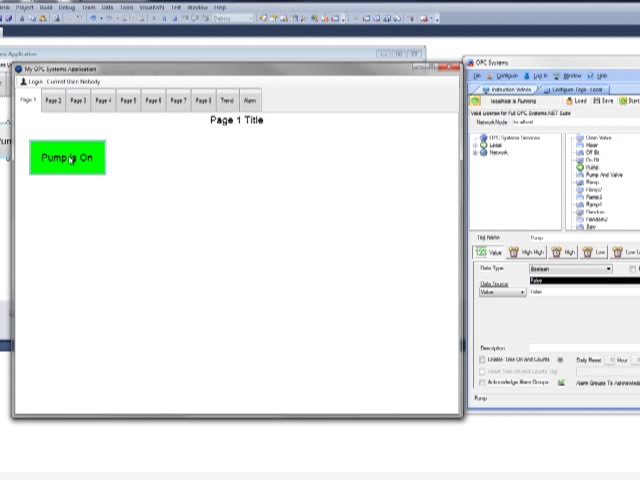
click(66, 157)
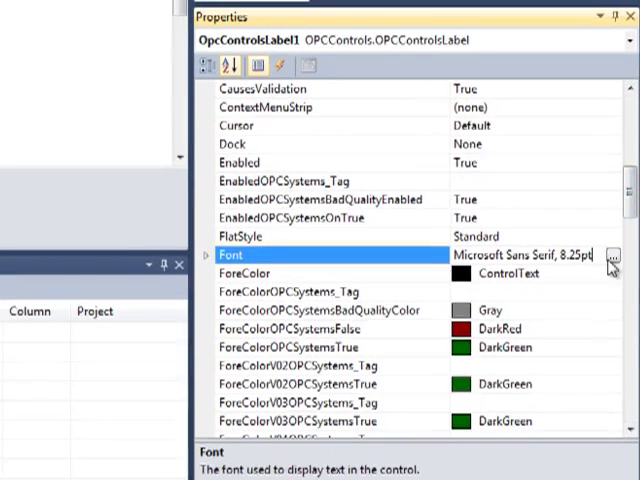
Open the Font settings for OpcControlsLabel1 to enlarge its text.
click(611, 254)
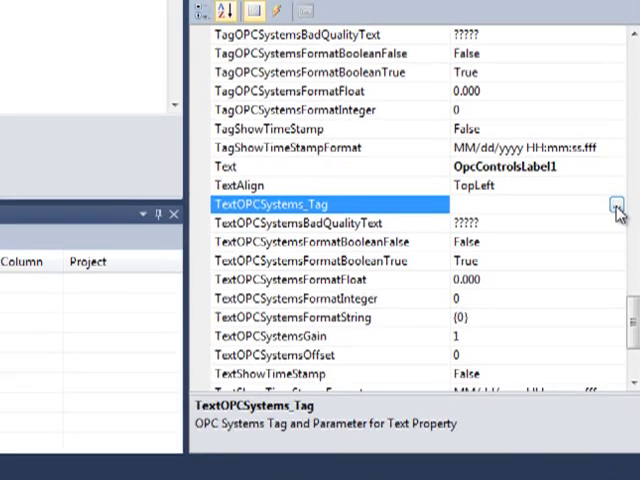
Browse local OPC Systems tags for OpcControlsLabel1's TextOPCSystems_Tag.
click(617, 204)
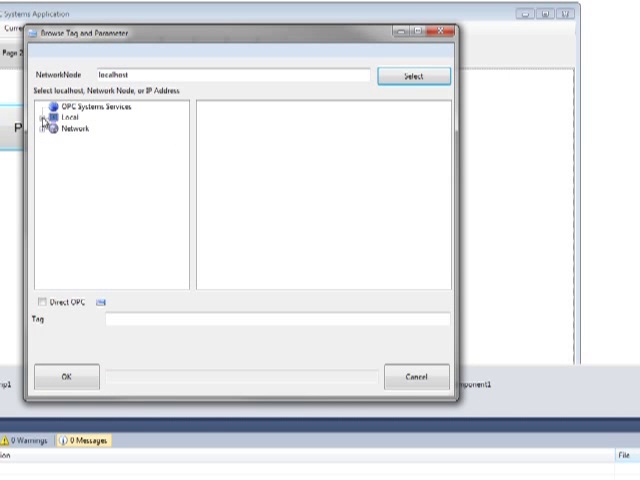
click(65, 120)
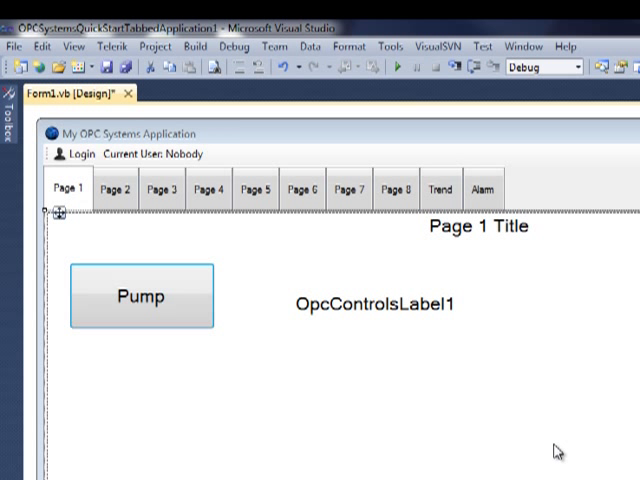
mouse_move(78, 189)
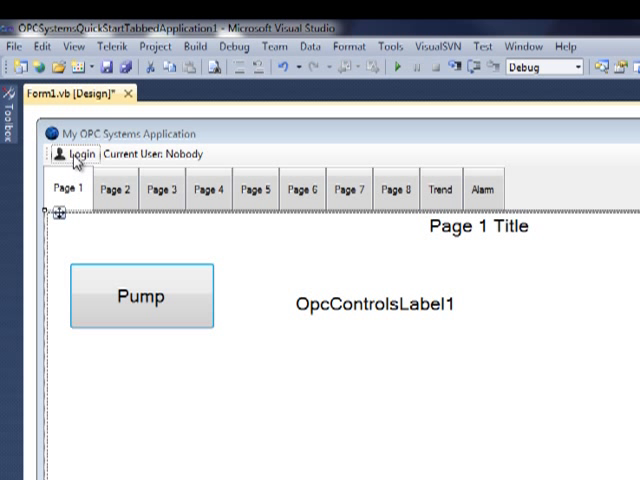
mouse_move(398, 68)
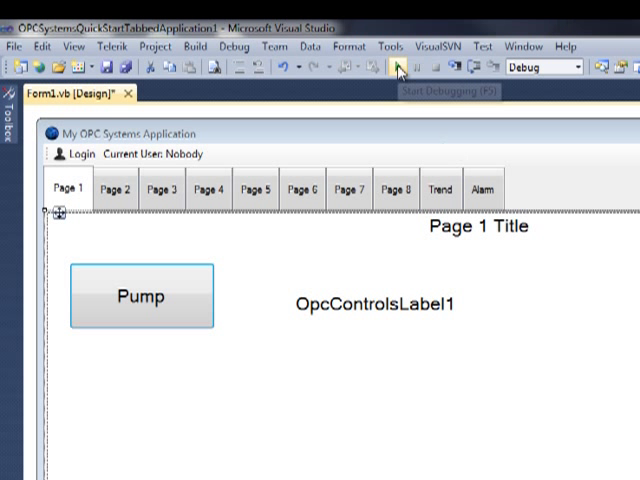
Run the app, check the live RPM label, log in, then log off.
click(398, 70)
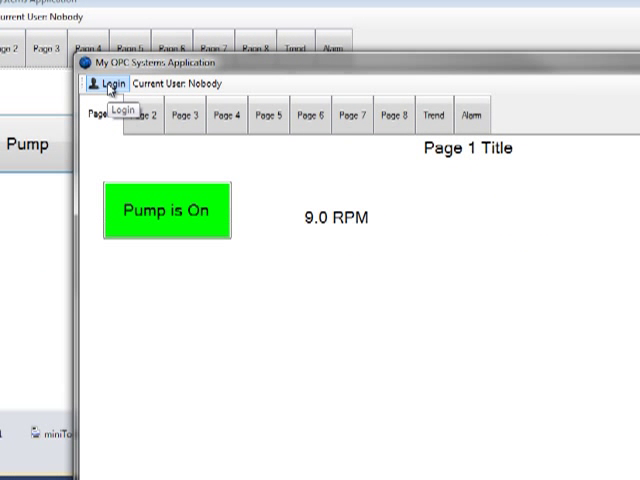
click(103, 84)
text(Paul)
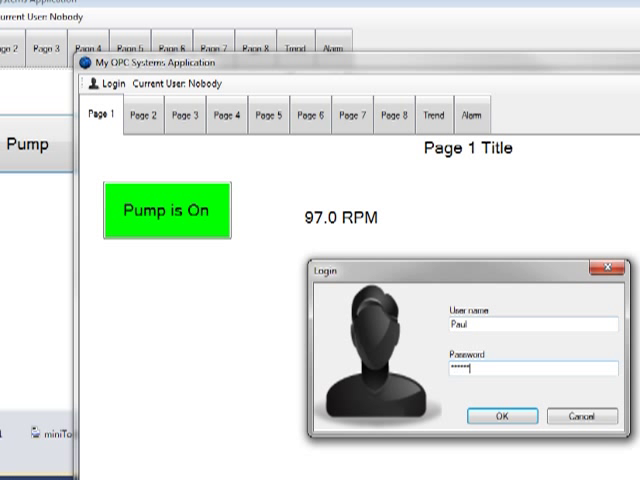
click(501, 415)
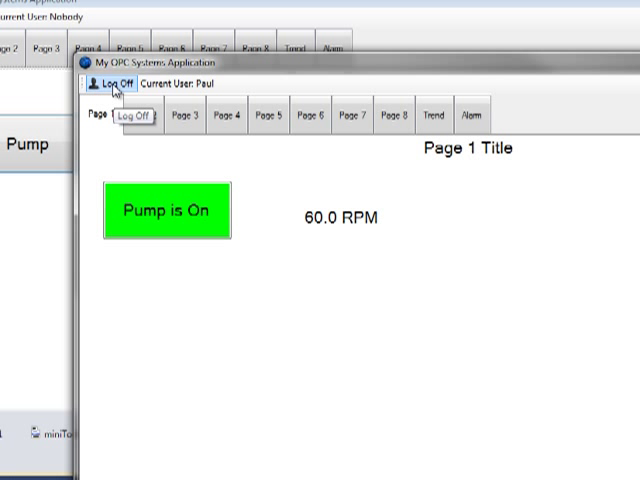
click(115, 83)
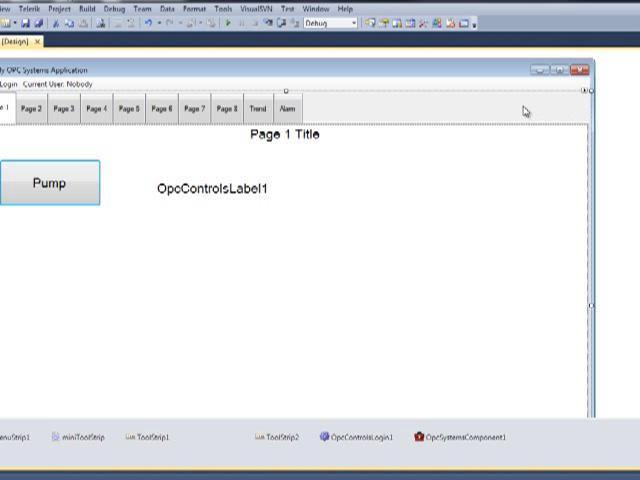
mouse_move(587, 93)
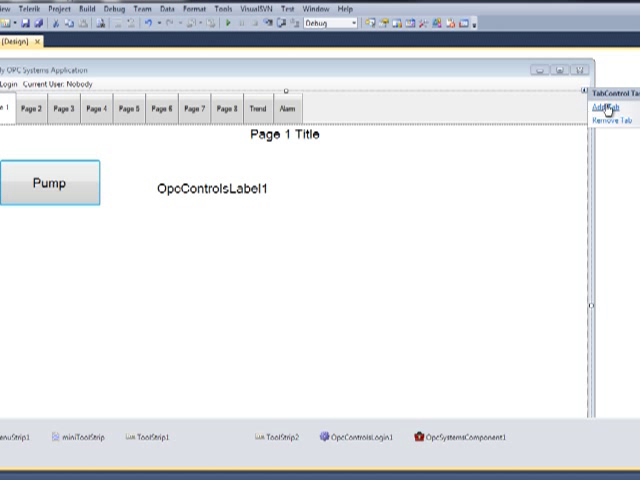
mouse_move(600, 120)
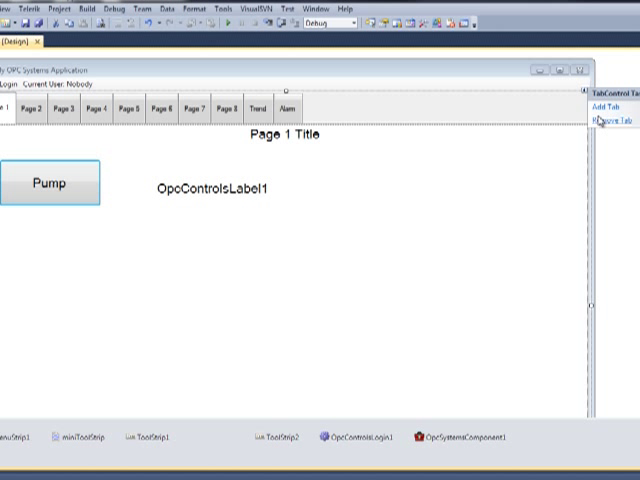
click(604, 103)
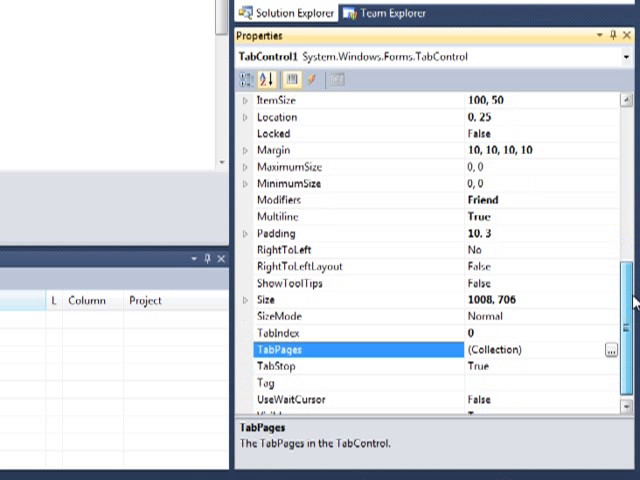
Move TabPage10 (Alarm) up to index 0 in the TabPage Collection Editor.
scroll(down, 3)
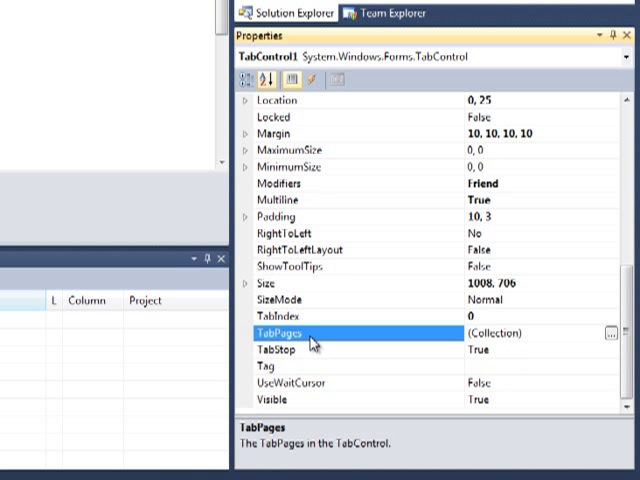
mouse_move(615, 338)
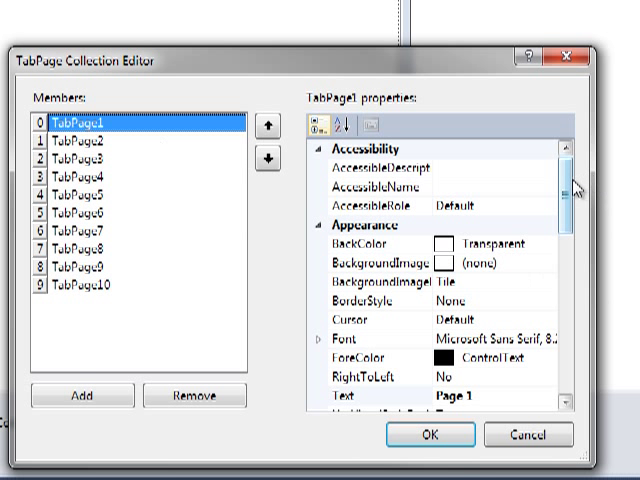
scroll(down, 3)
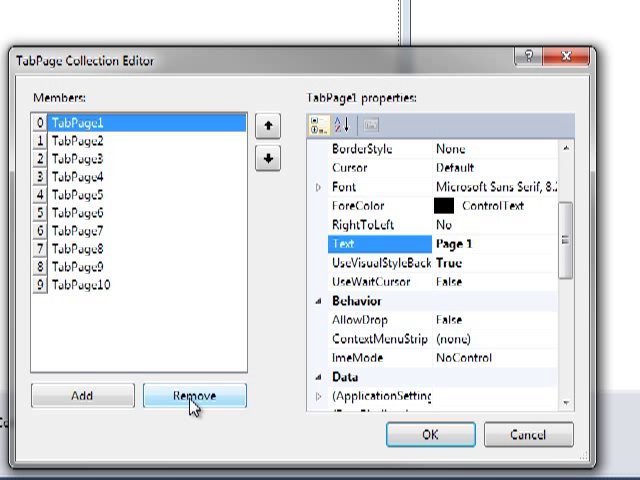
mouse_move(55, 210)
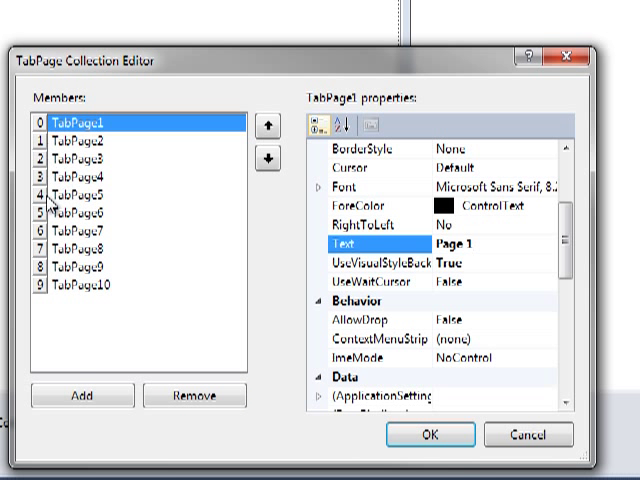
mouse_move(45, 285)
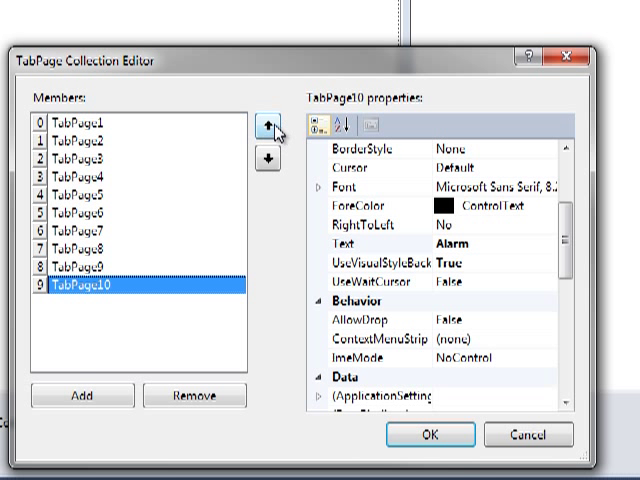
mouse_move(270, 135)
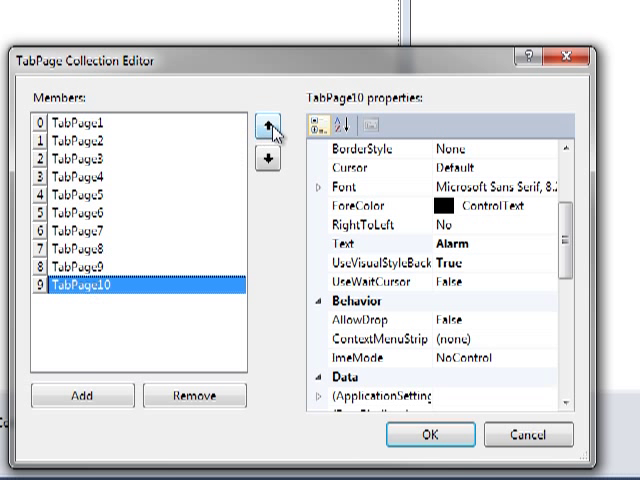
click(264, 124)
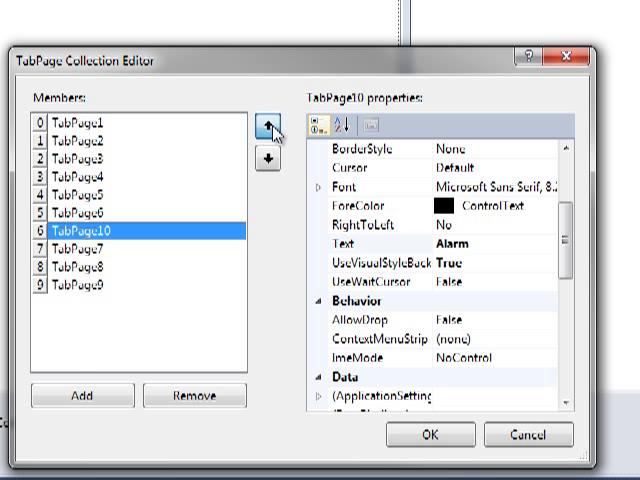
click(264, 124)
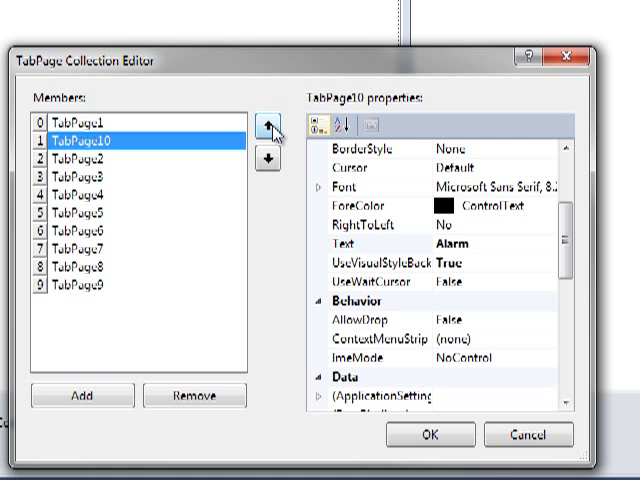
click(266, 132)
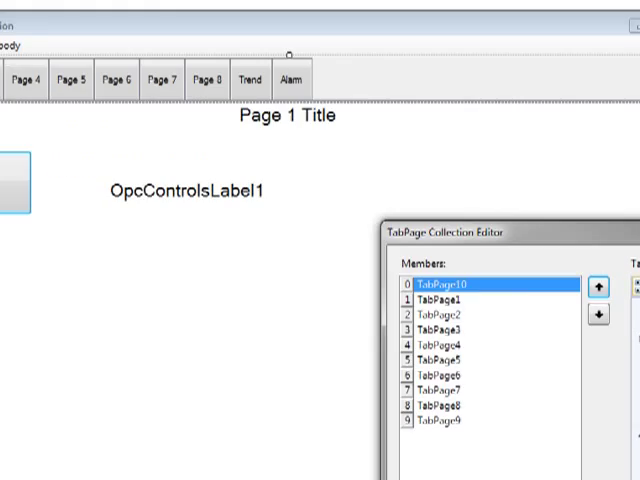